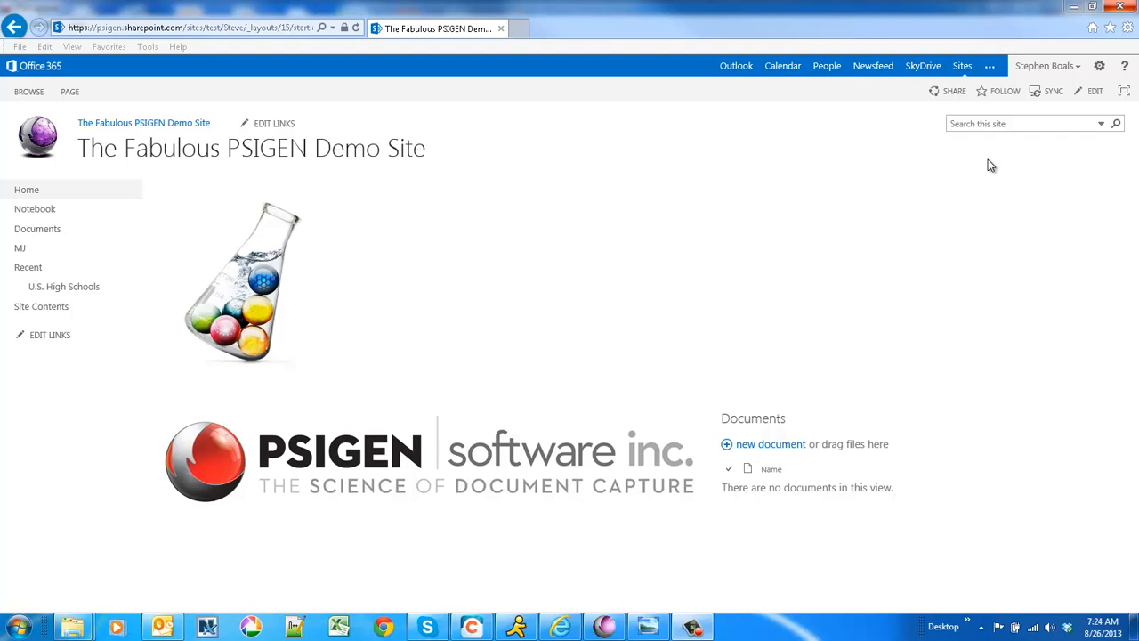
mouse_move(471, 224)
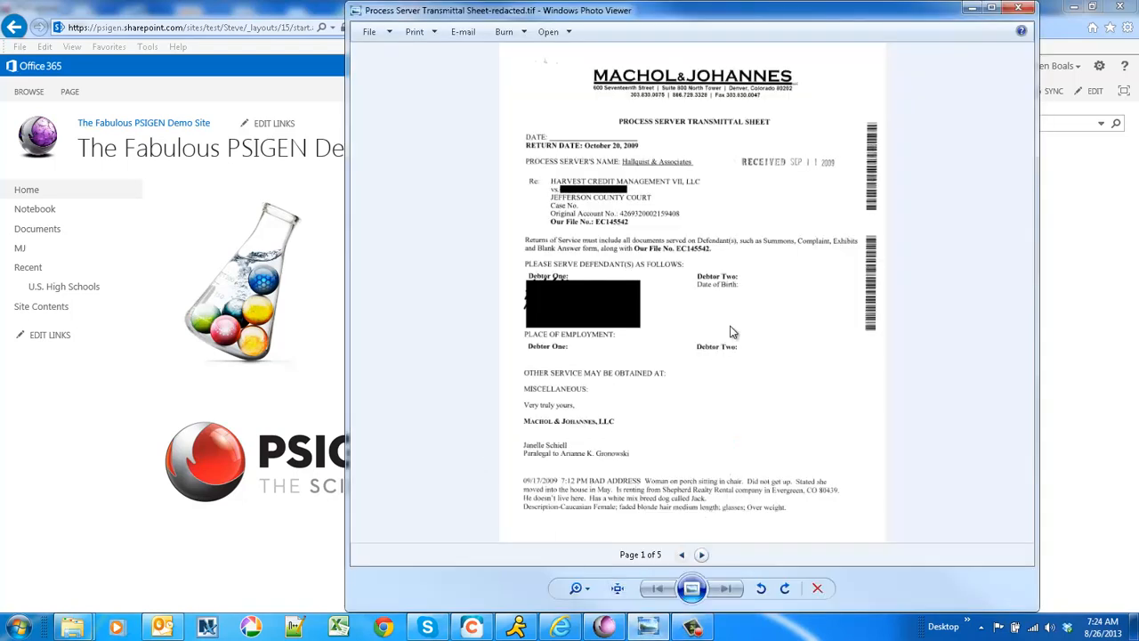
mouse_move(663, 428)
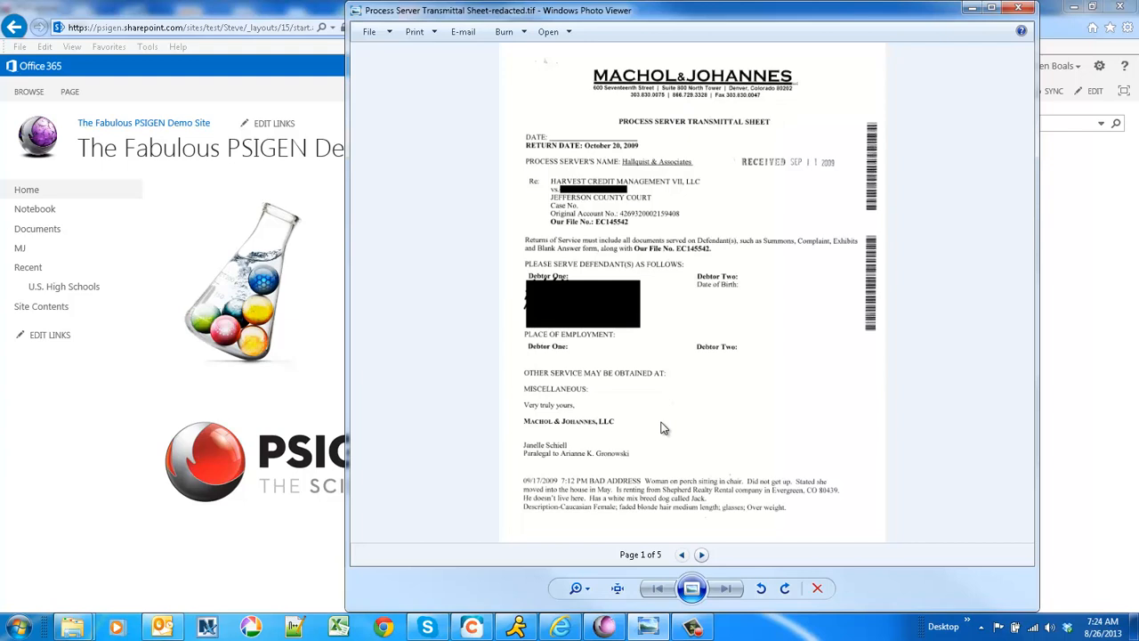
mouse_move(658, 426)
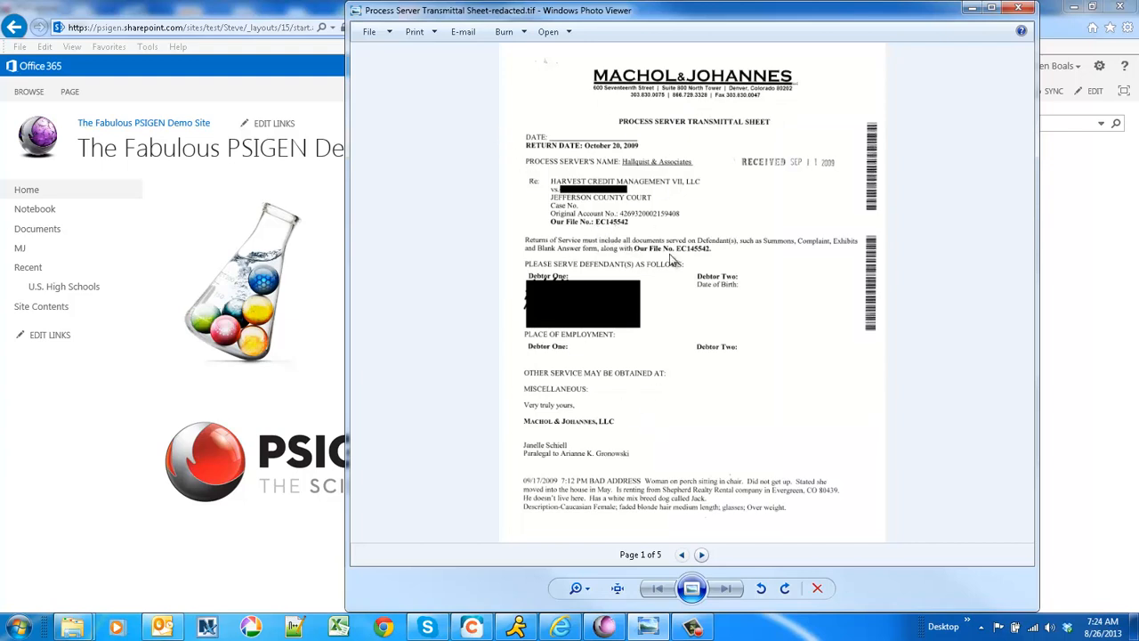
mouse_move(674, 434)
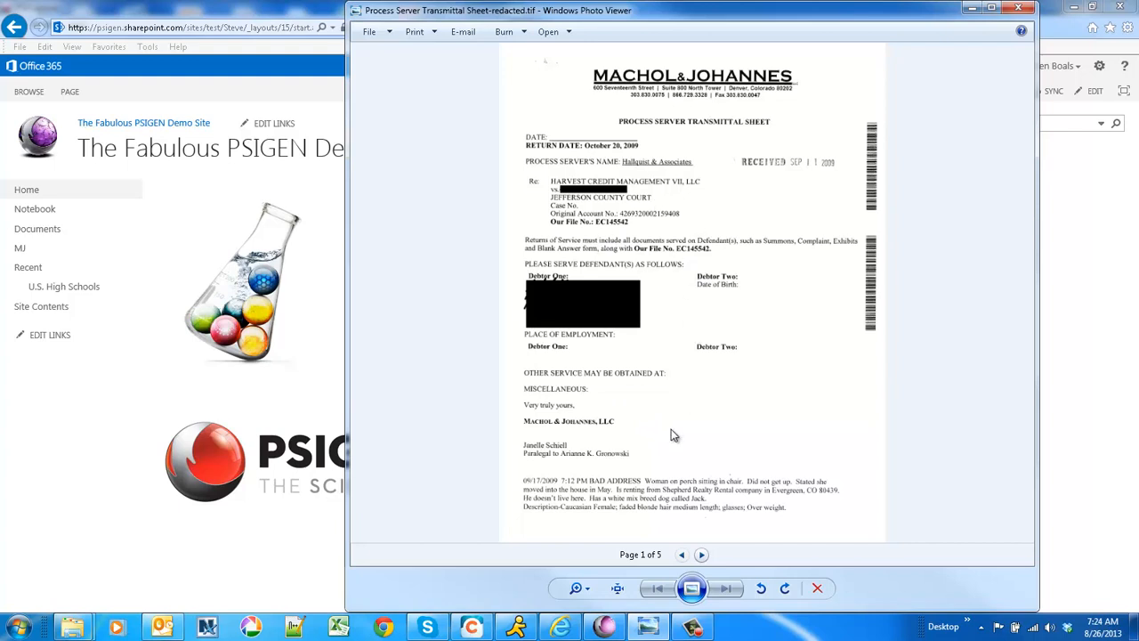
mouse_move(295, 601)
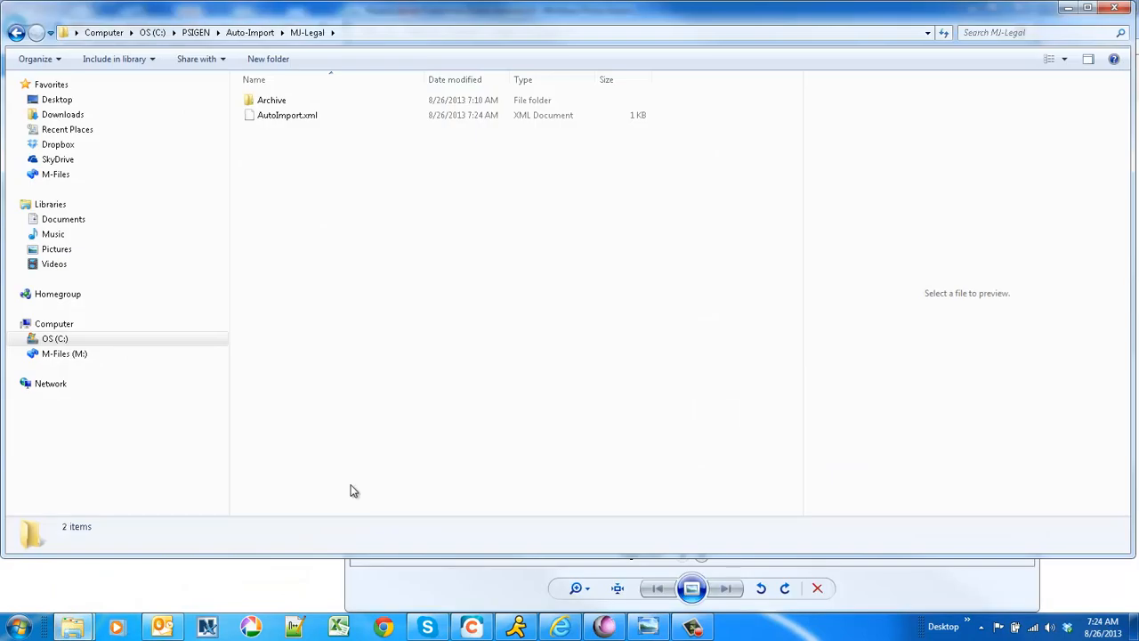
mouse_move(462, 363)
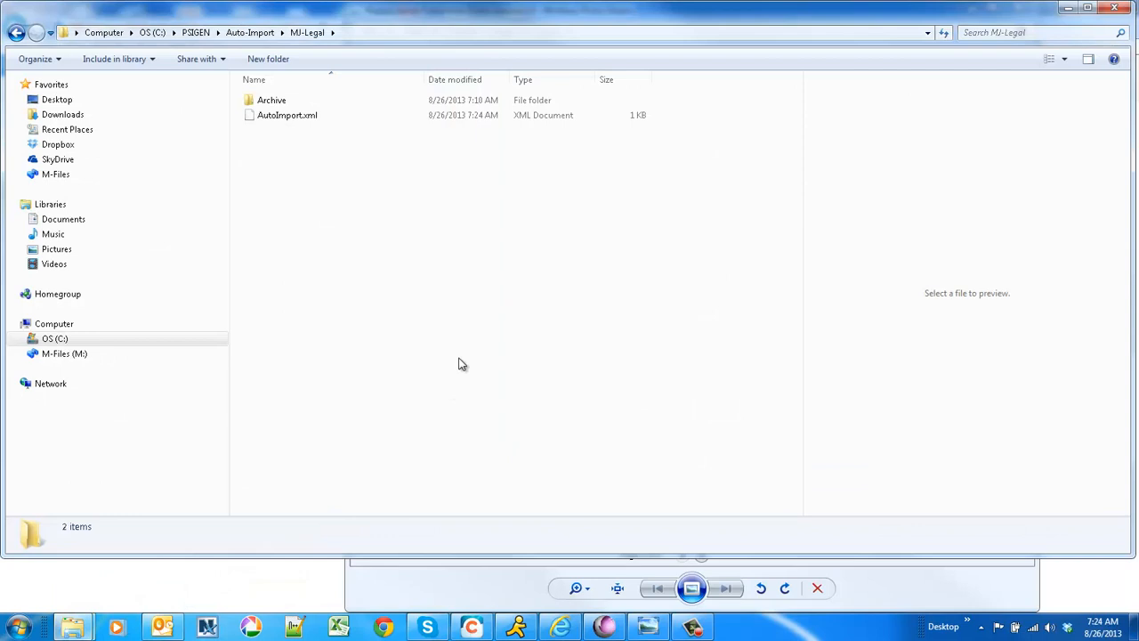
Paste the scanned Process Server Transmittal Sheet TIF into the MJ-Legal auto-import folder
right_click(462, 363)
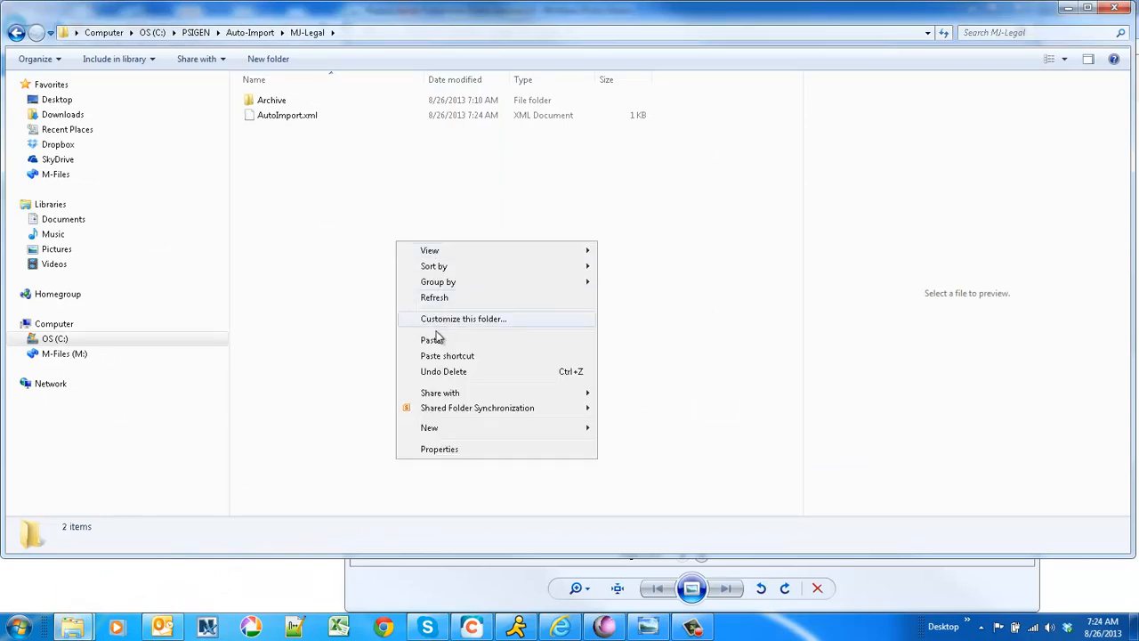
click(431, 339)
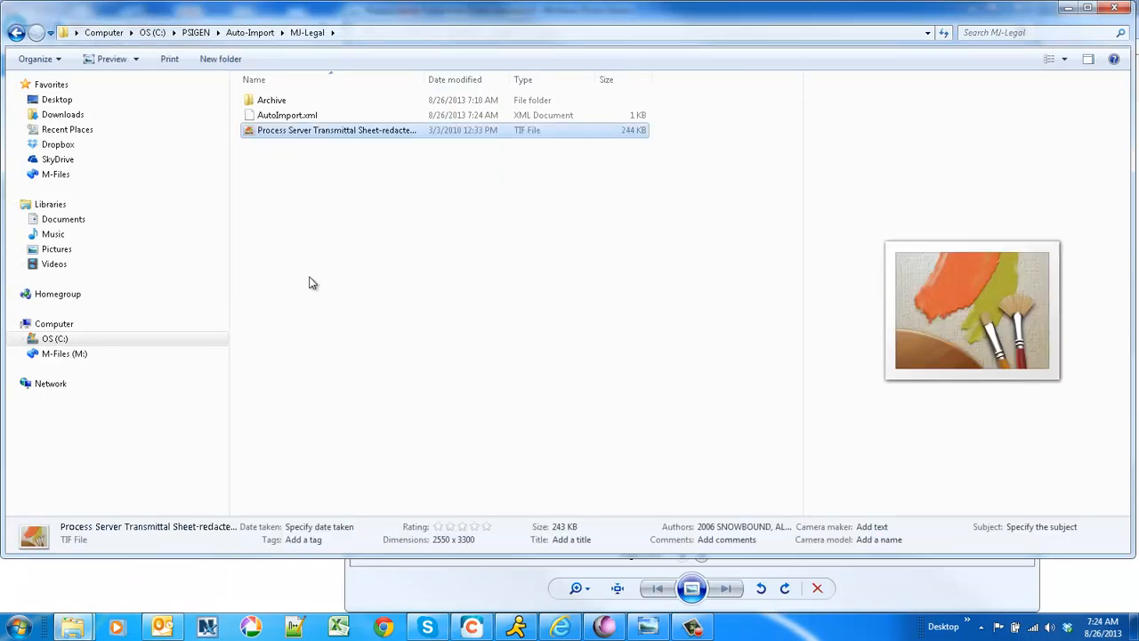
mouse_move(347, 296)
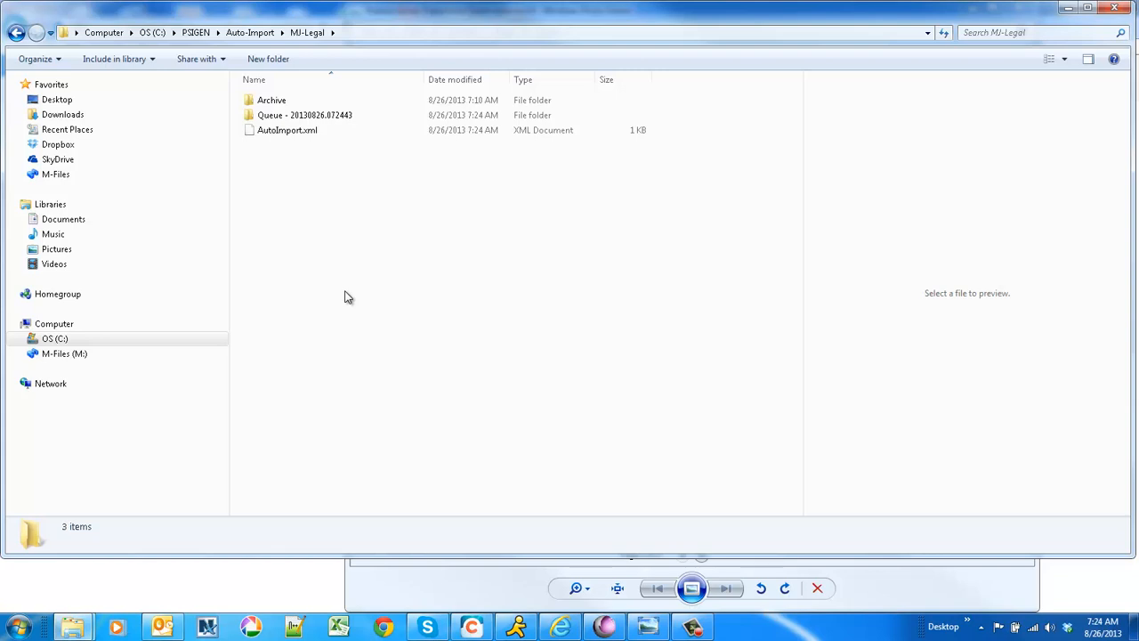
mouse_move(368, 250)
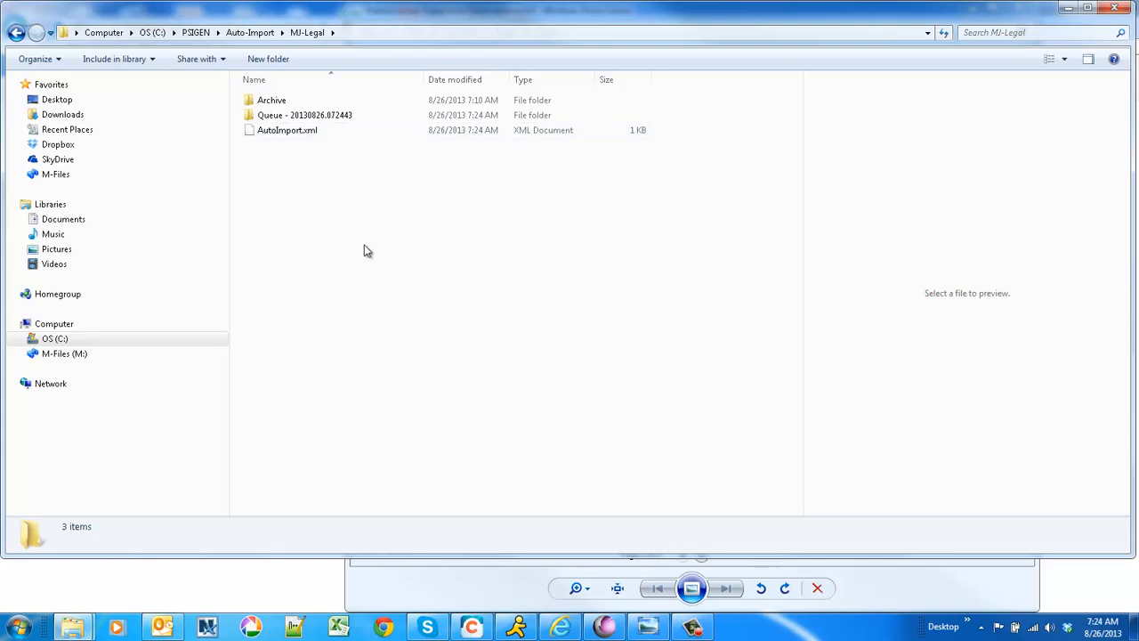
mouse_move(402, 314)
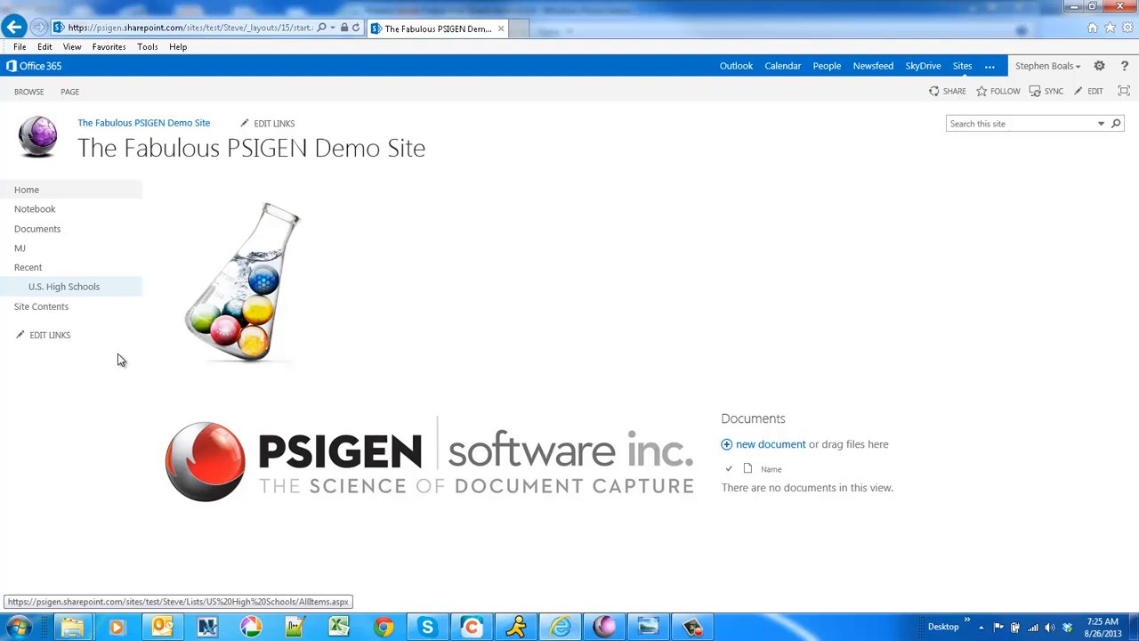
mouse_move(27, 261)
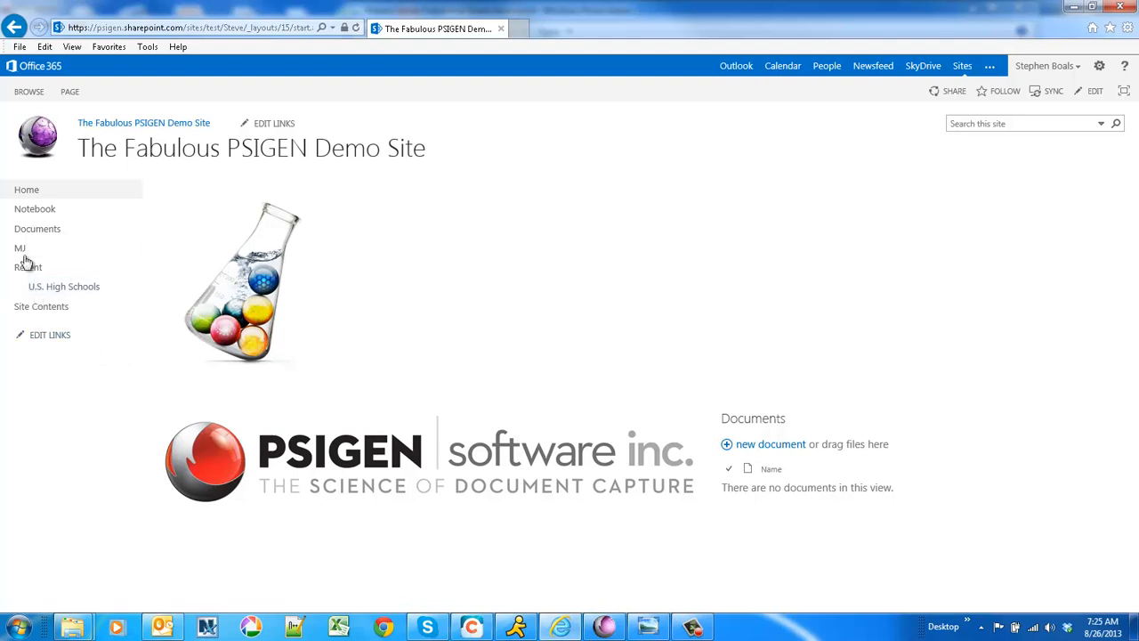
mouse_move(21, 247)
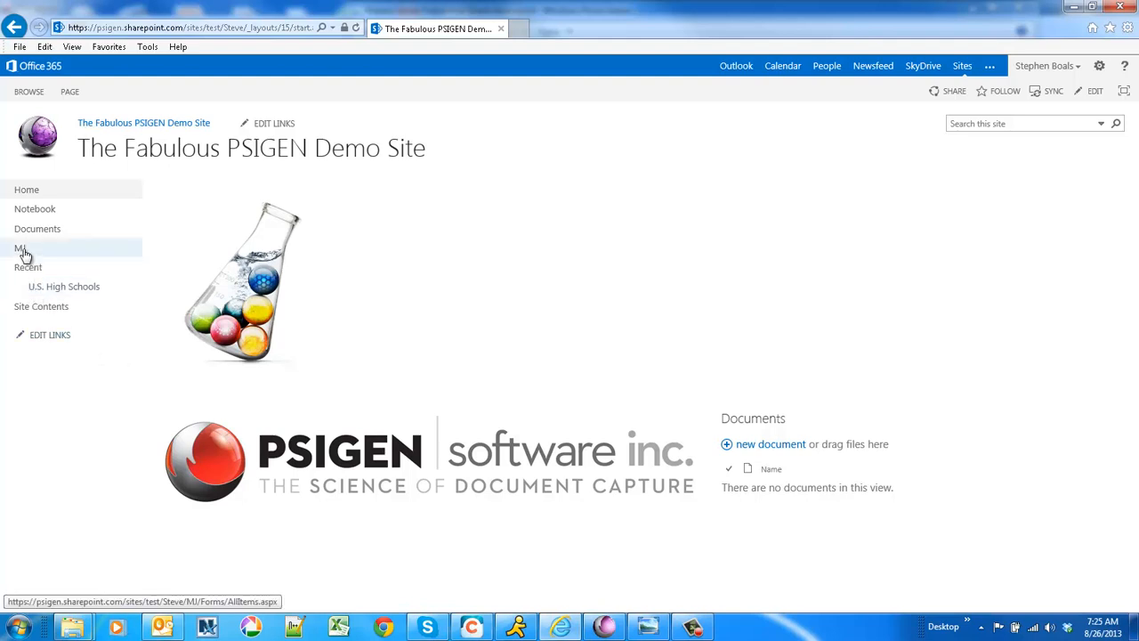
Open the MJ library from Quick Launch to find the new EC145542 folder
click(22, 248)
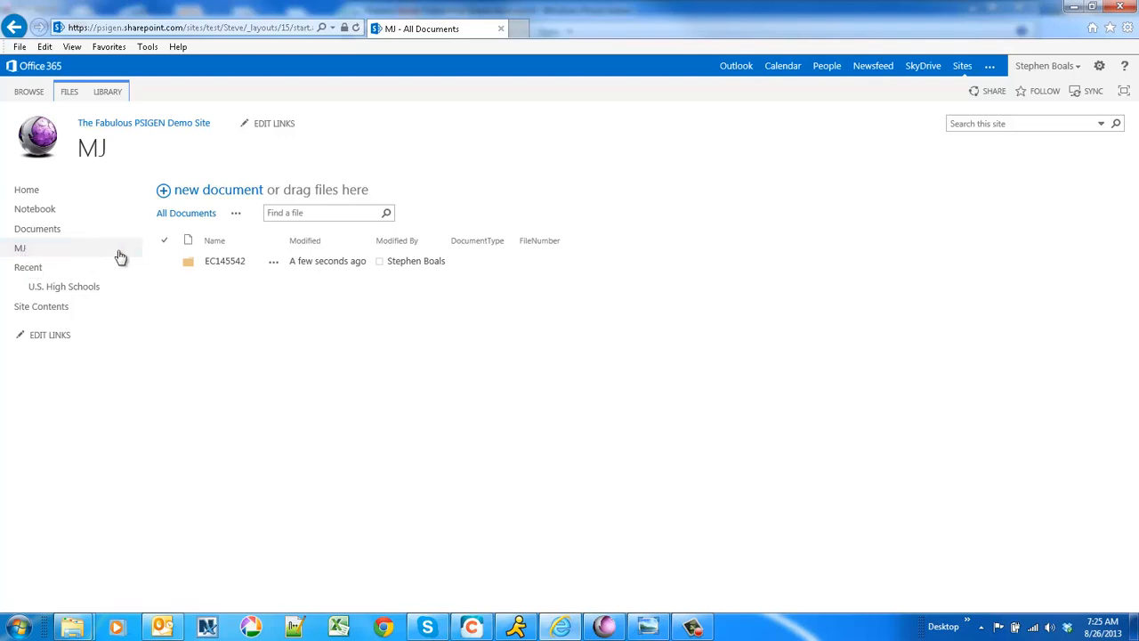
mouse_move(20, 247)
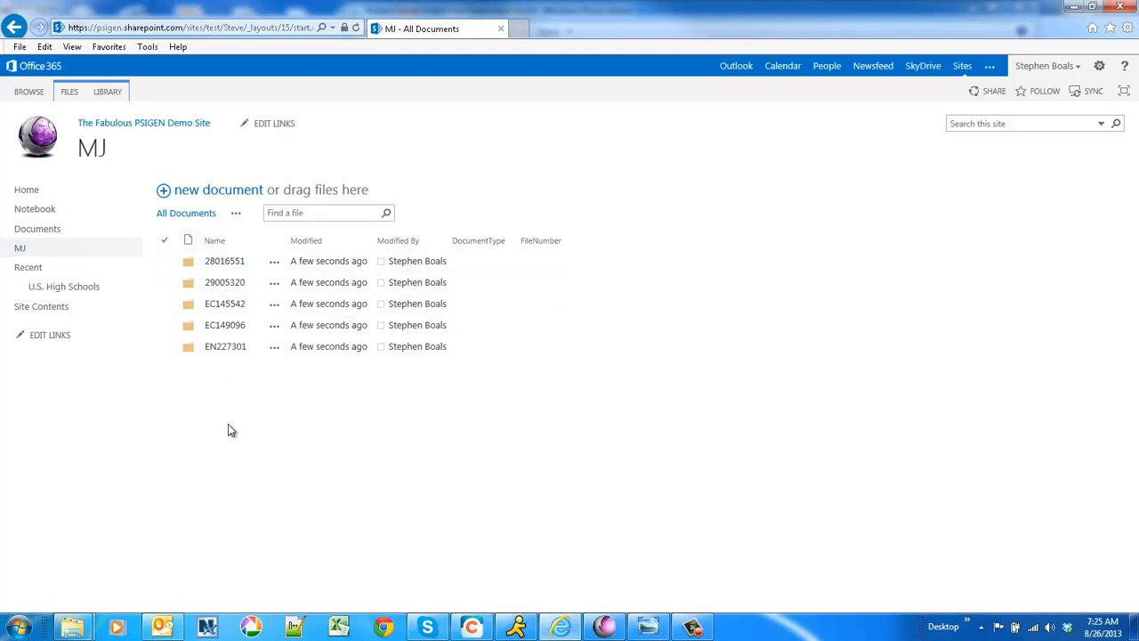
mouse_move(234, 424)
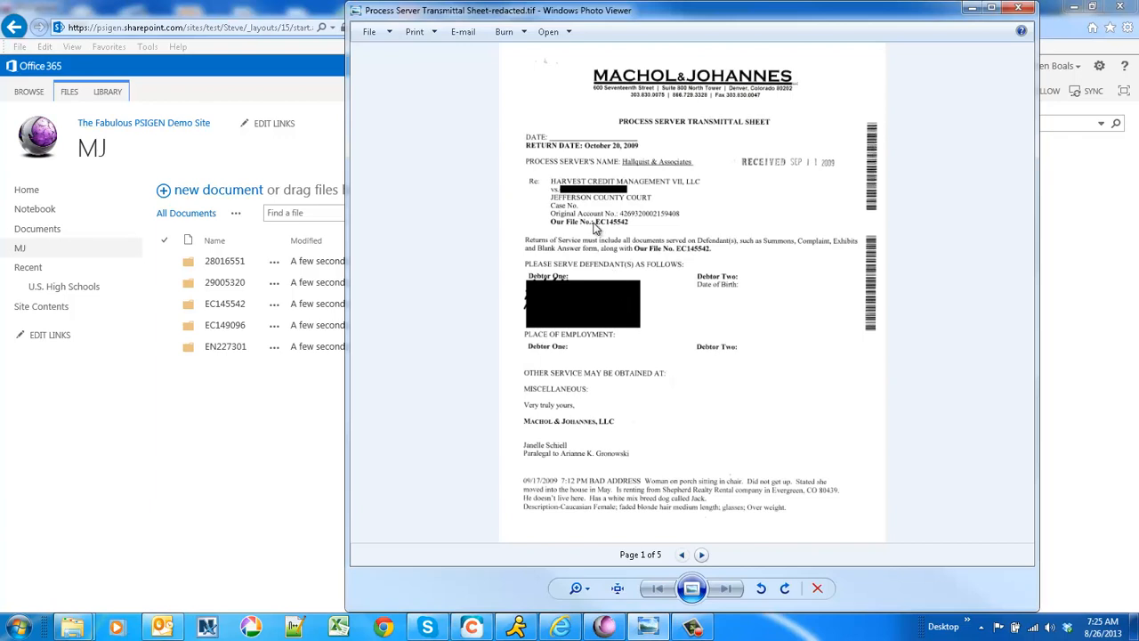
mouse_move(646, 234)
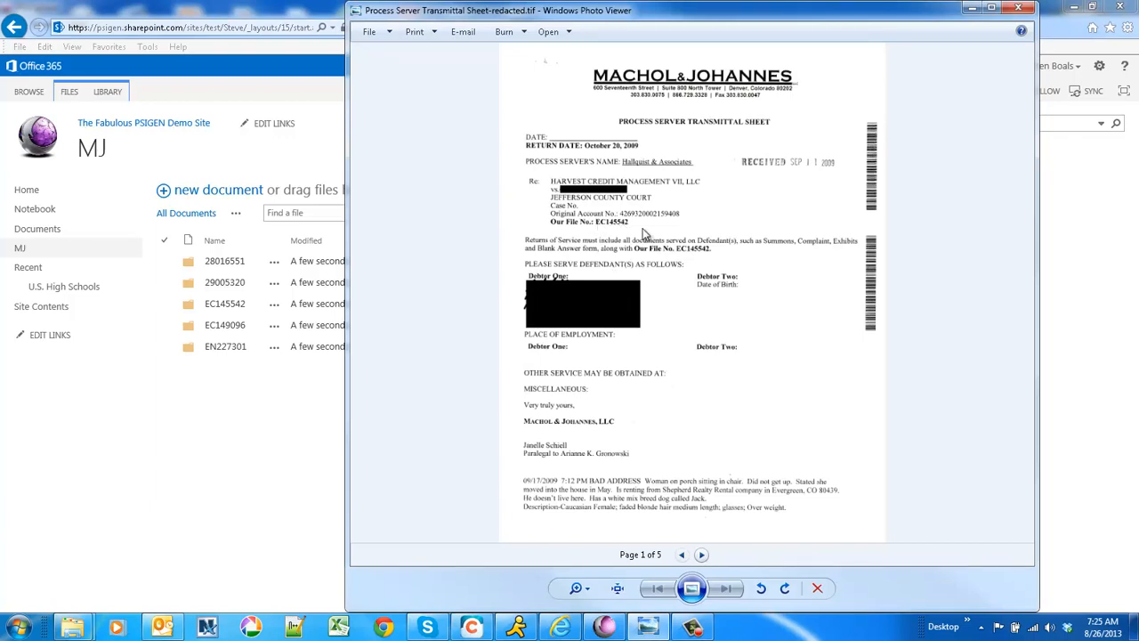
Open the EC145542 folder to view the tagged Process Server Transmittal Sheet
click(225, 304)
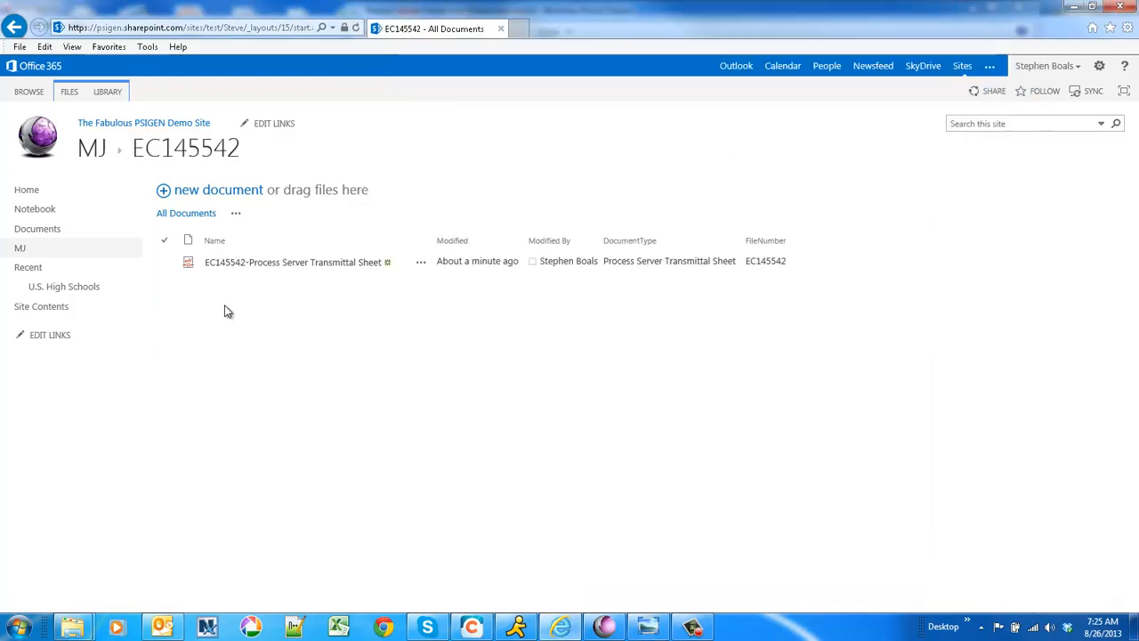
click(236, 213)
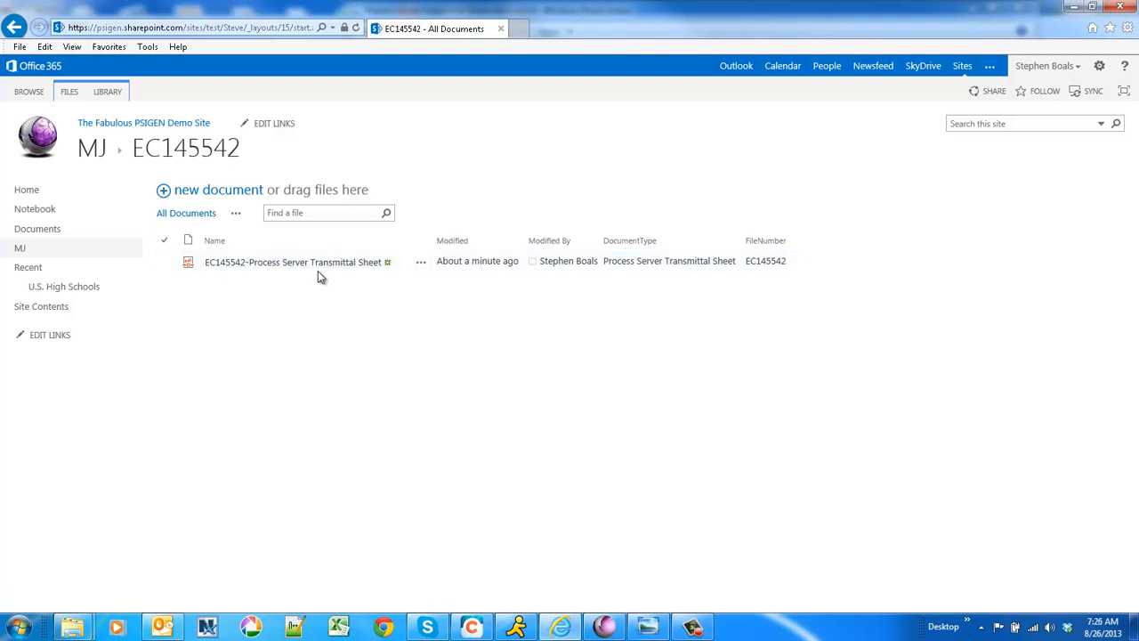
mouse_move(617, 276)
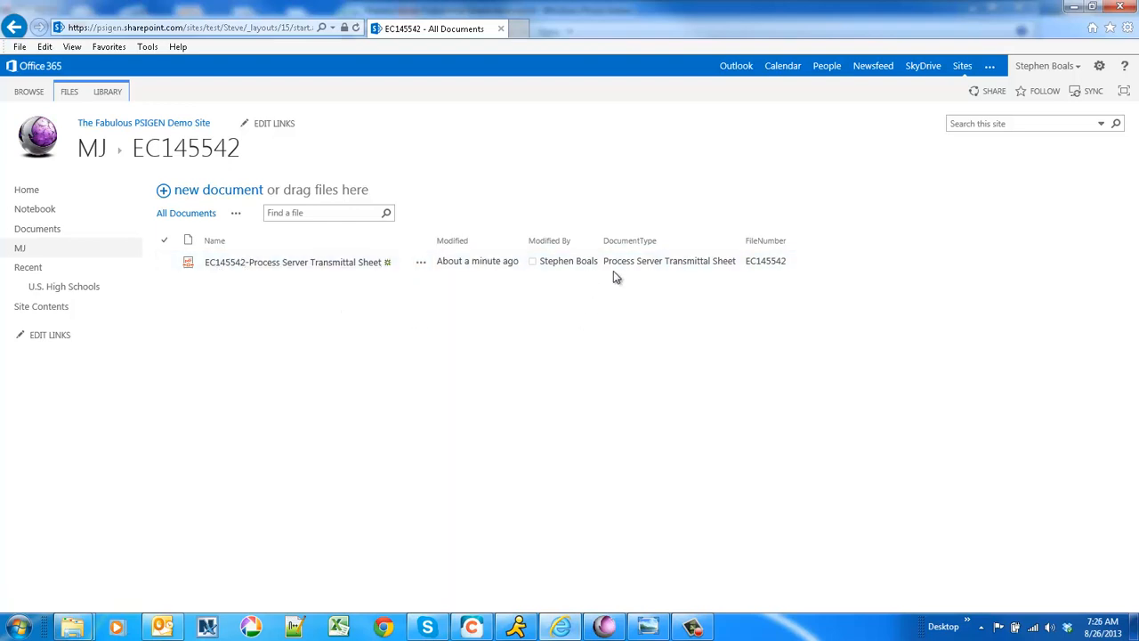
mouse_move(675, 288)
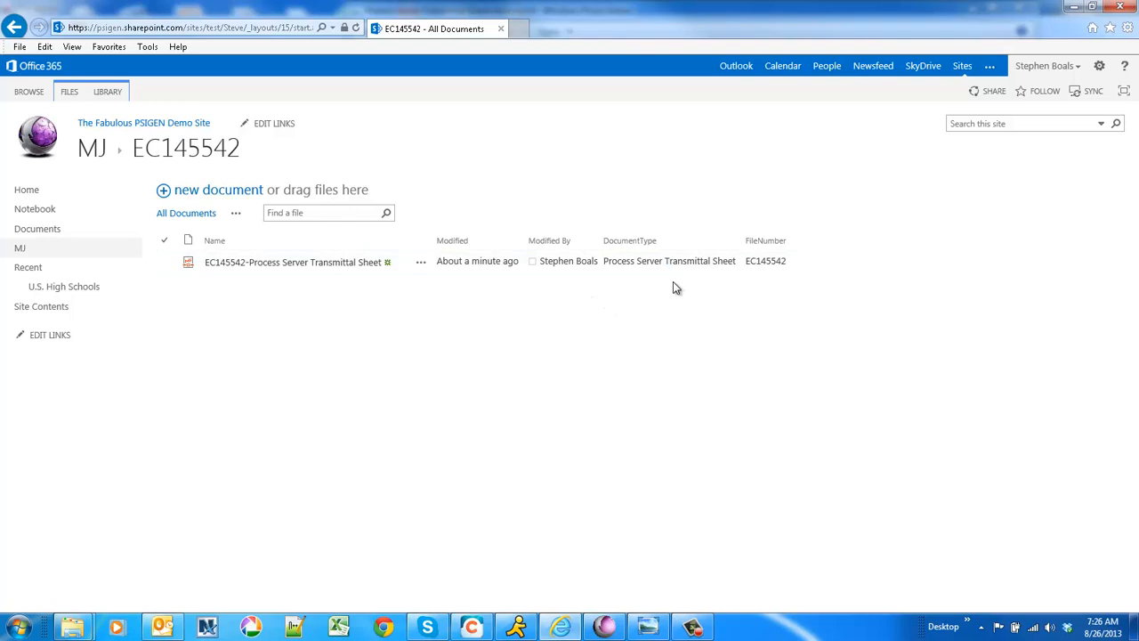
mouse_move(445, 276)
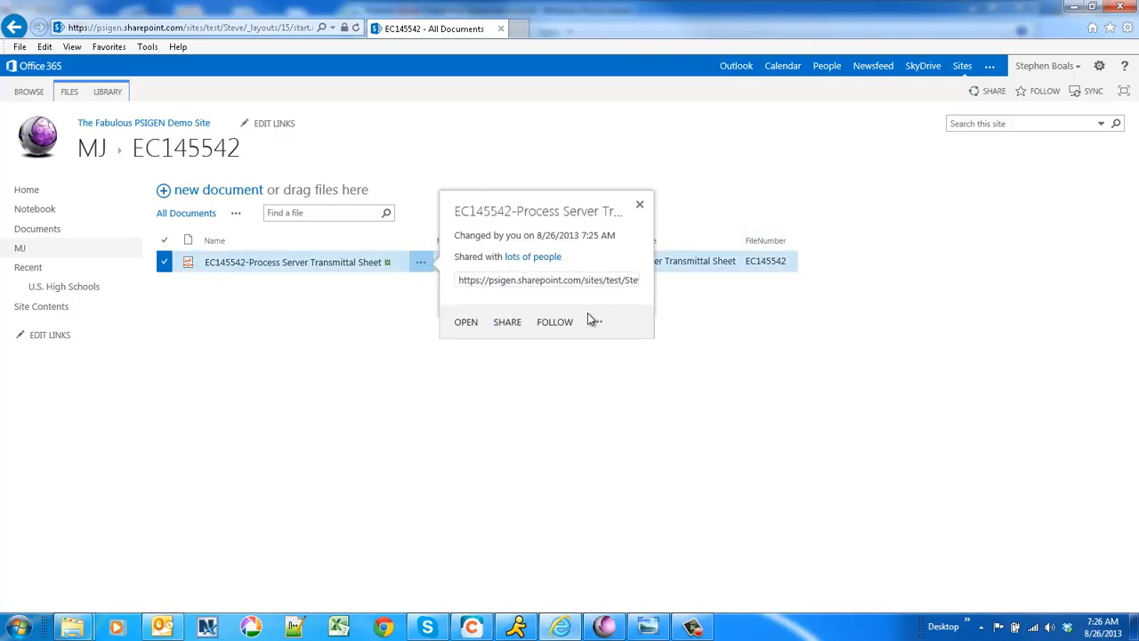
Edit the transmittal PDF's properties and browse the FileNumber terms showing EC145542
click(597, 321)
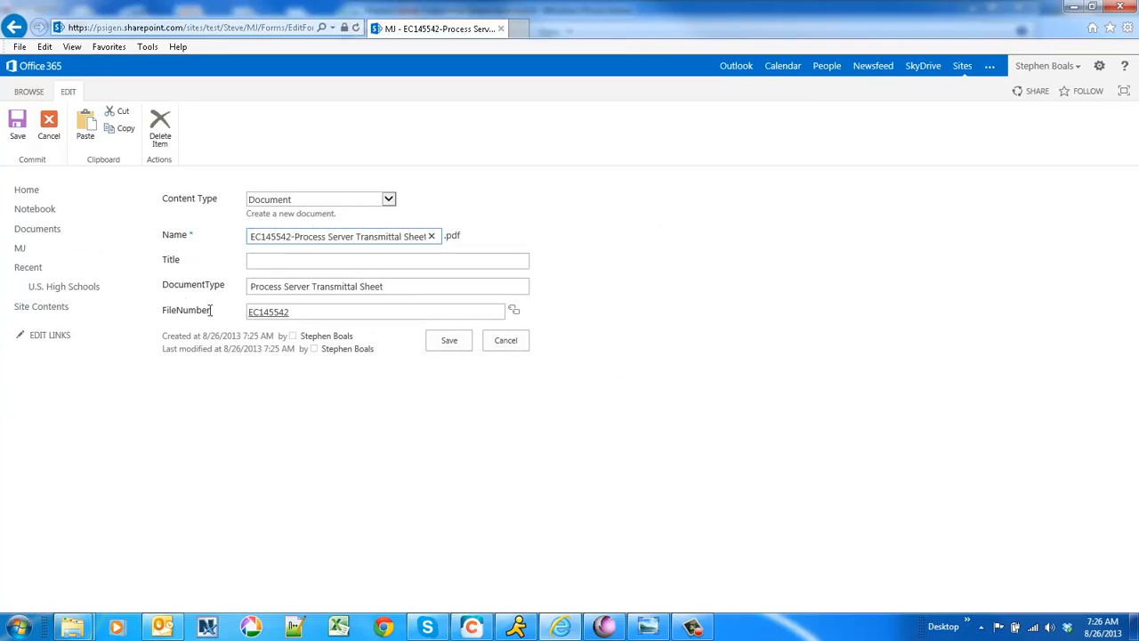
mouse_move(518, 318)
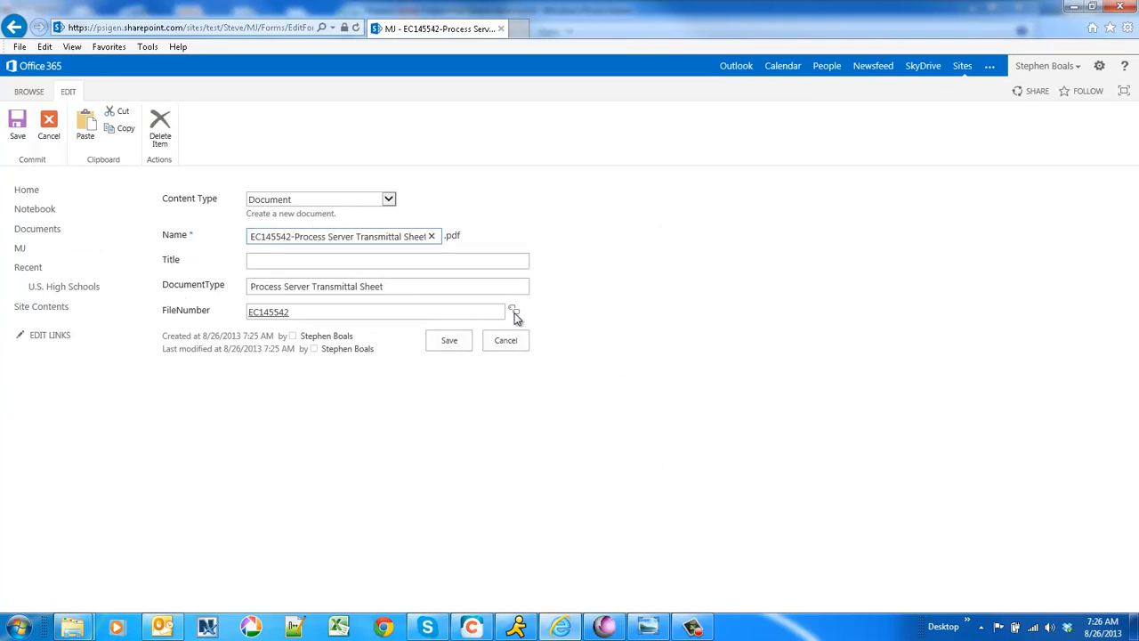
click(514, 311)
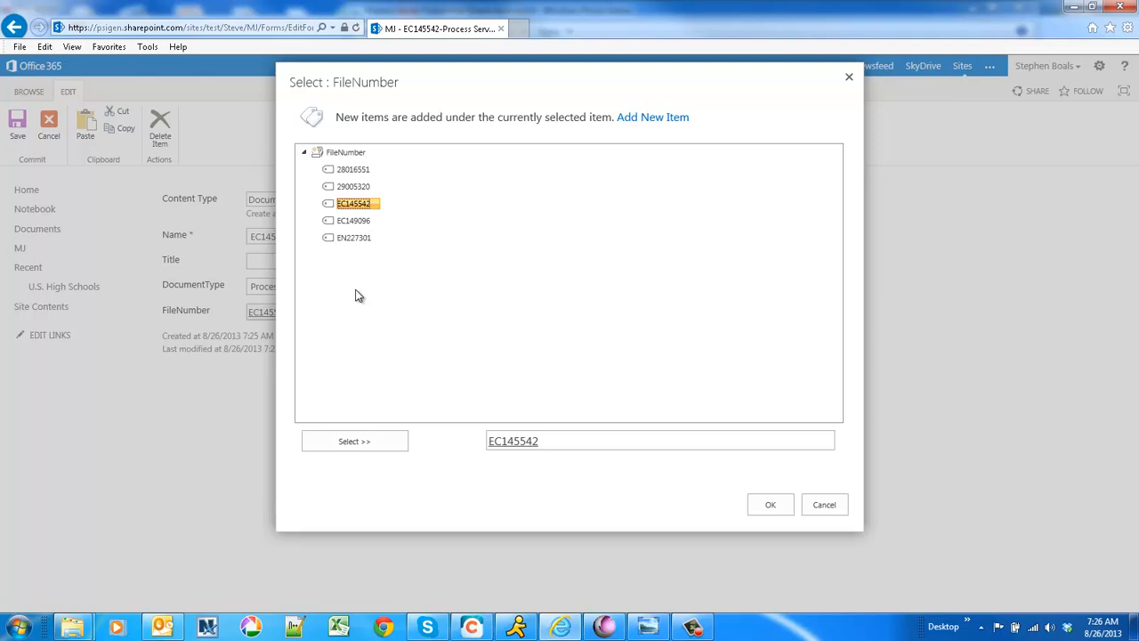
mouse_move(371, 308)
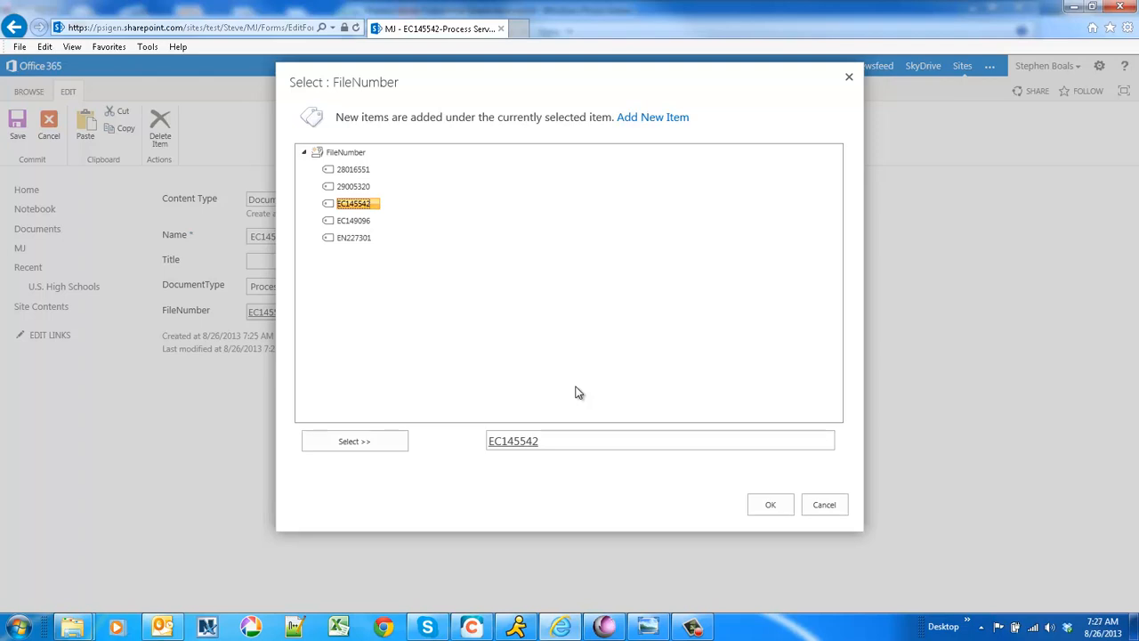
mouse_move(578, 399)
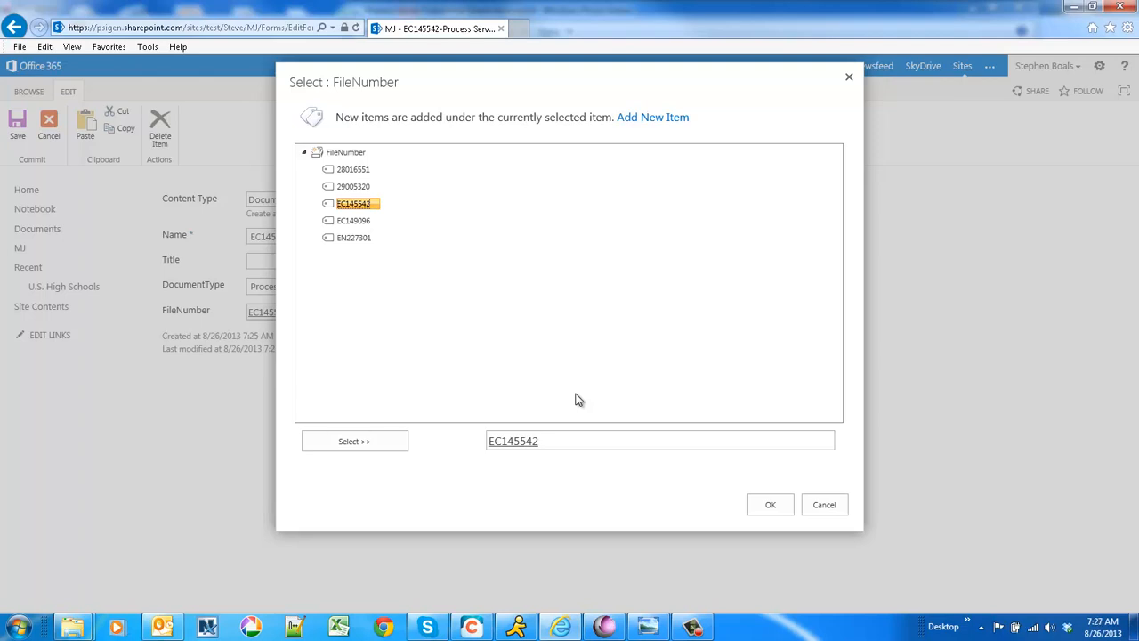